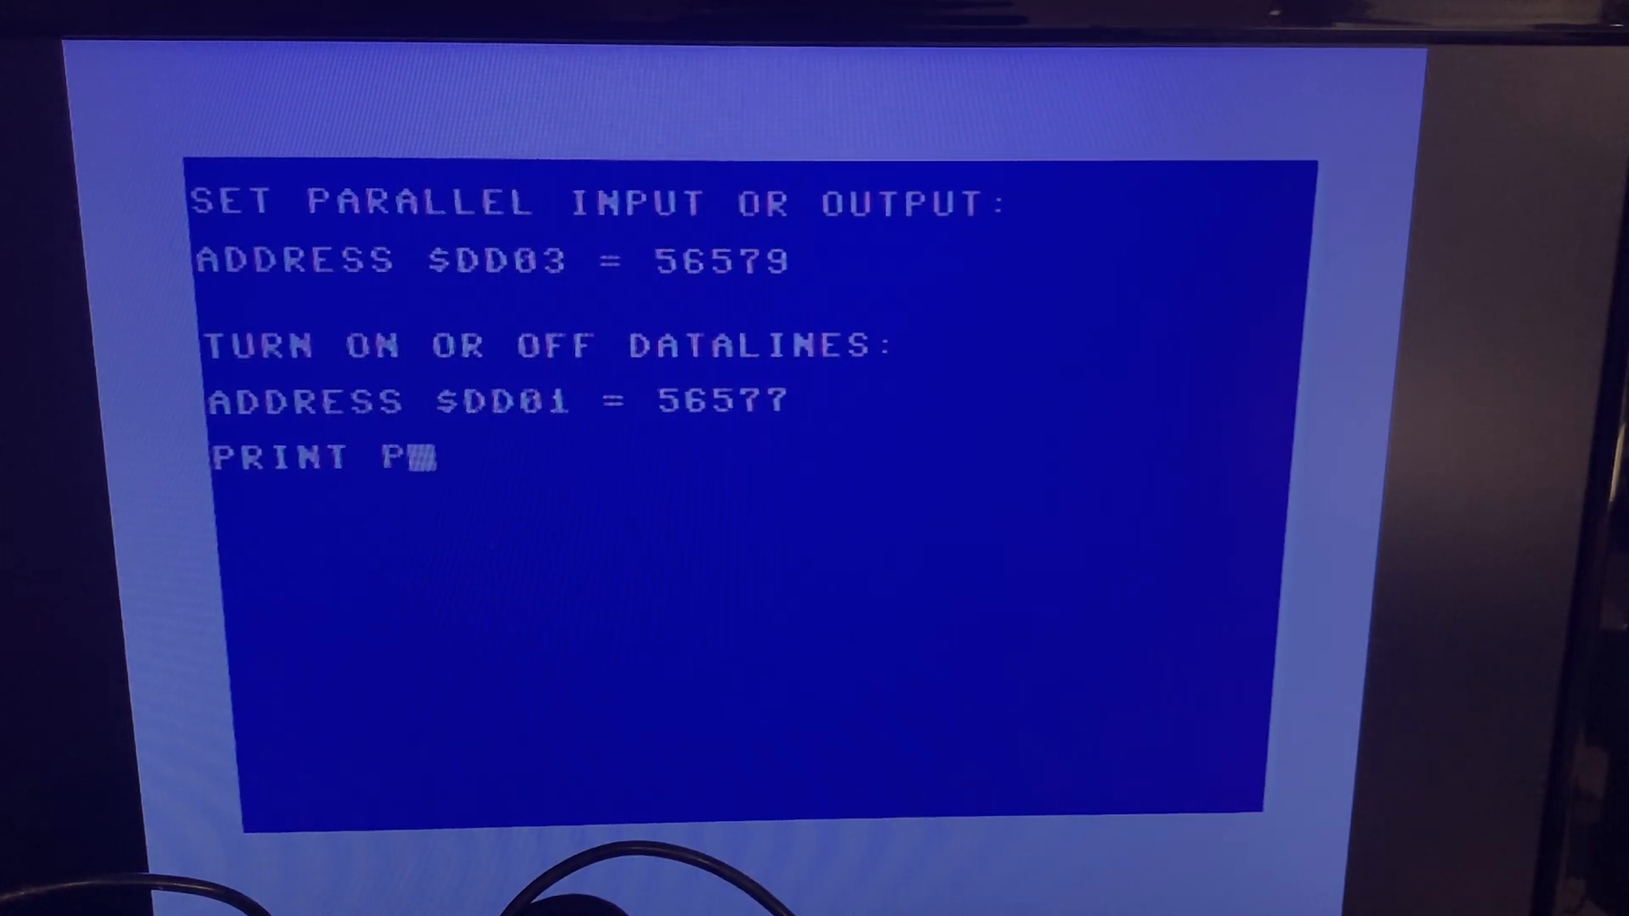
type("EEK(56579")
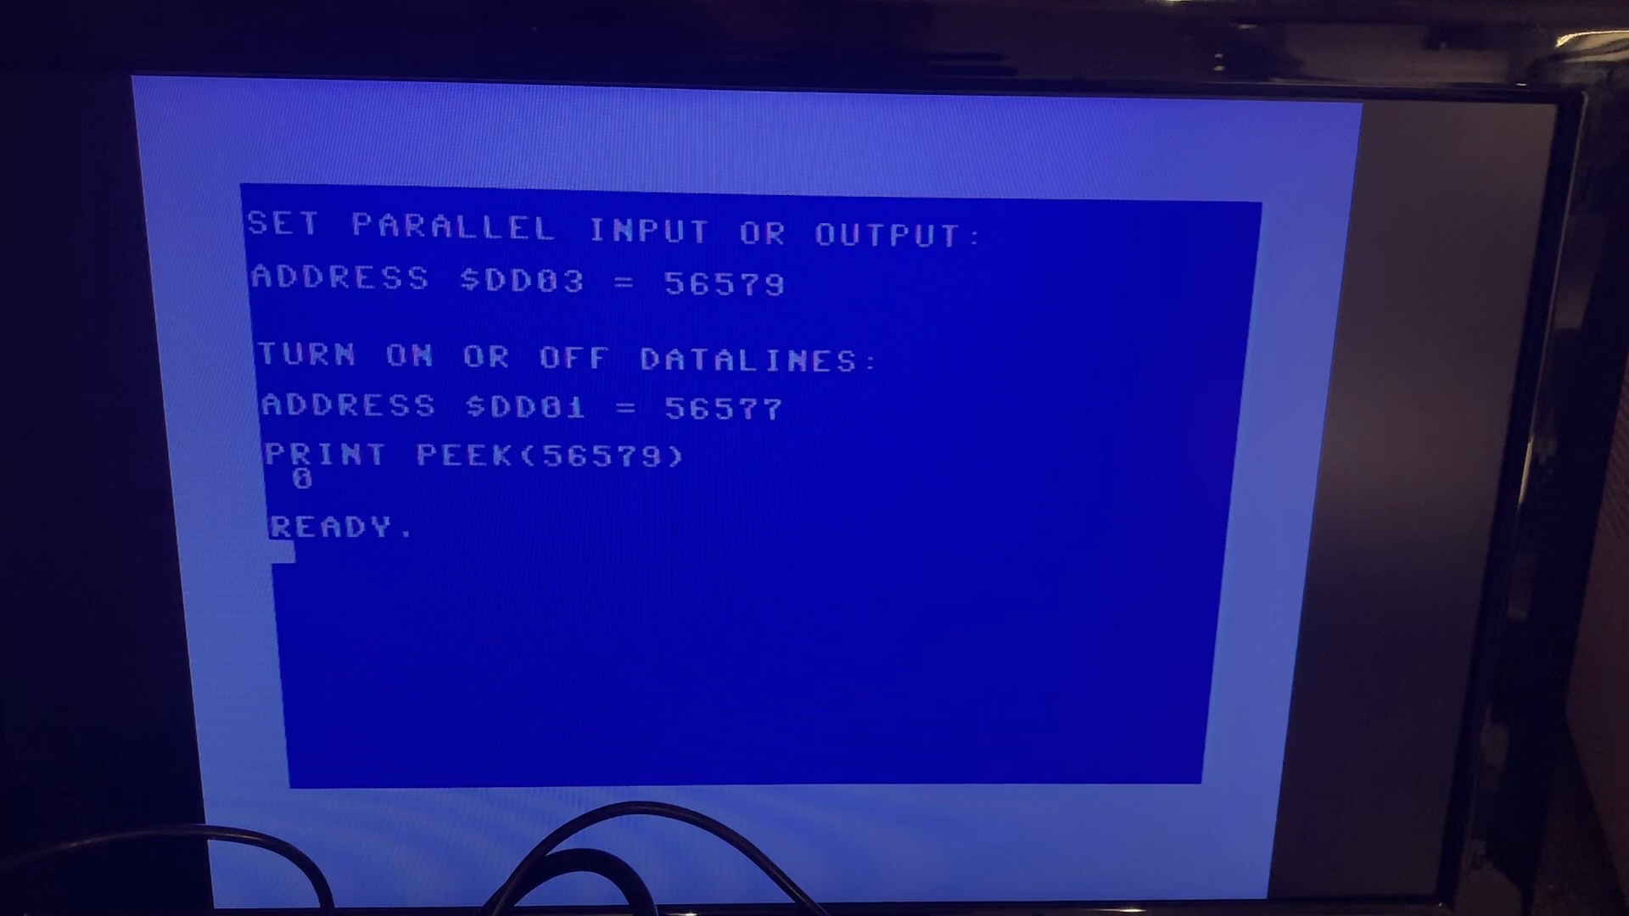
type("P")
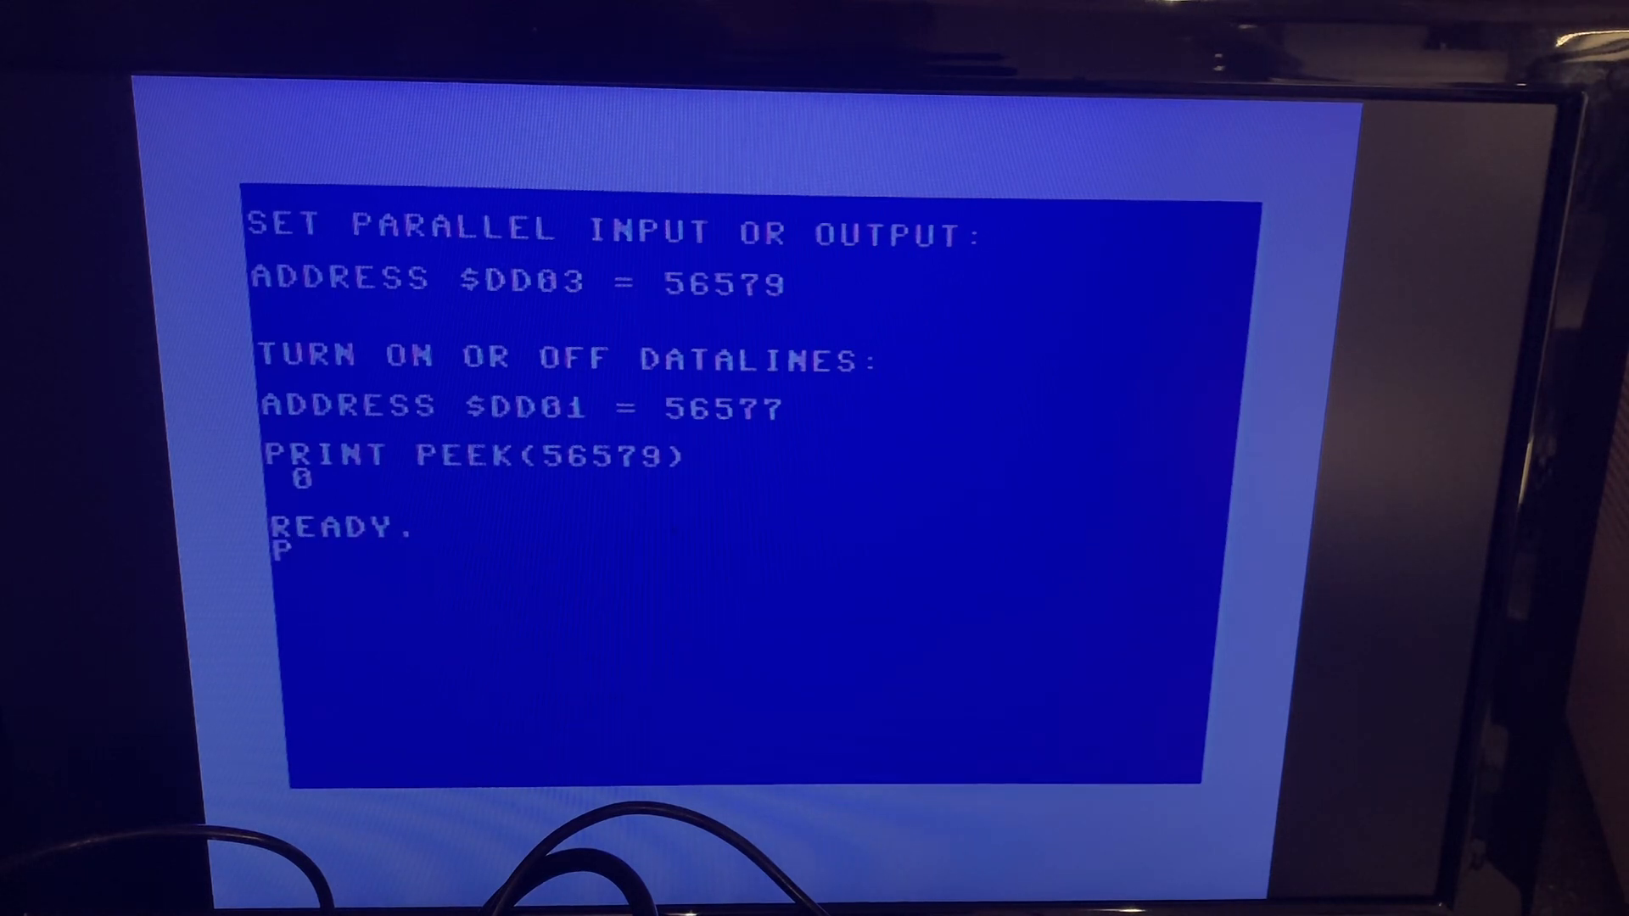
type("OKE")
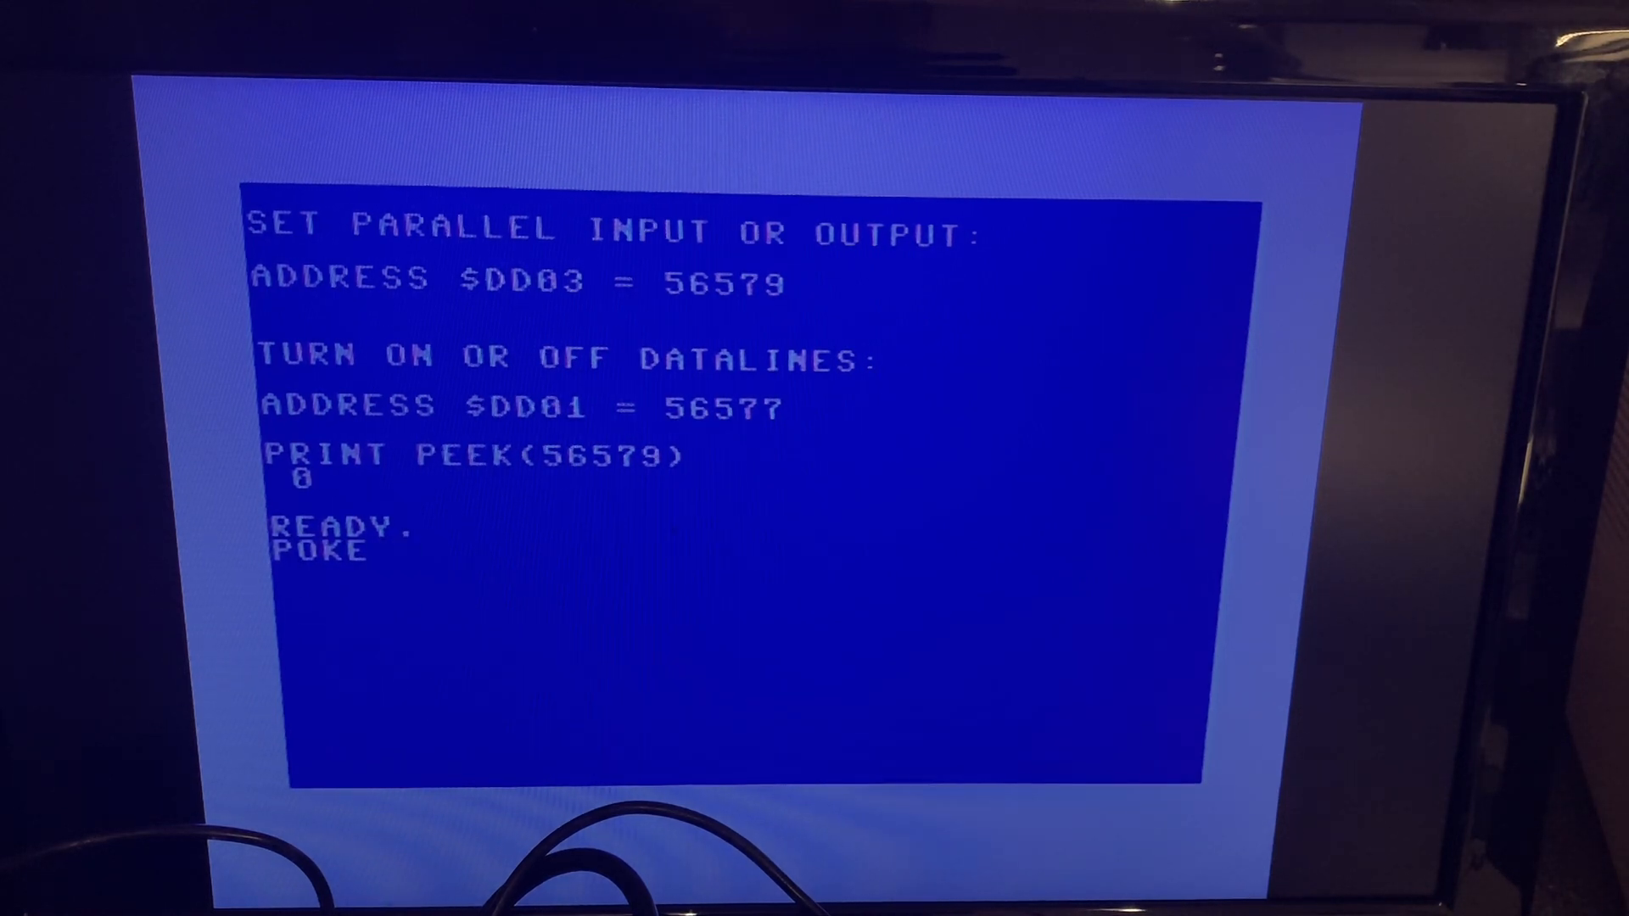
type("56579")
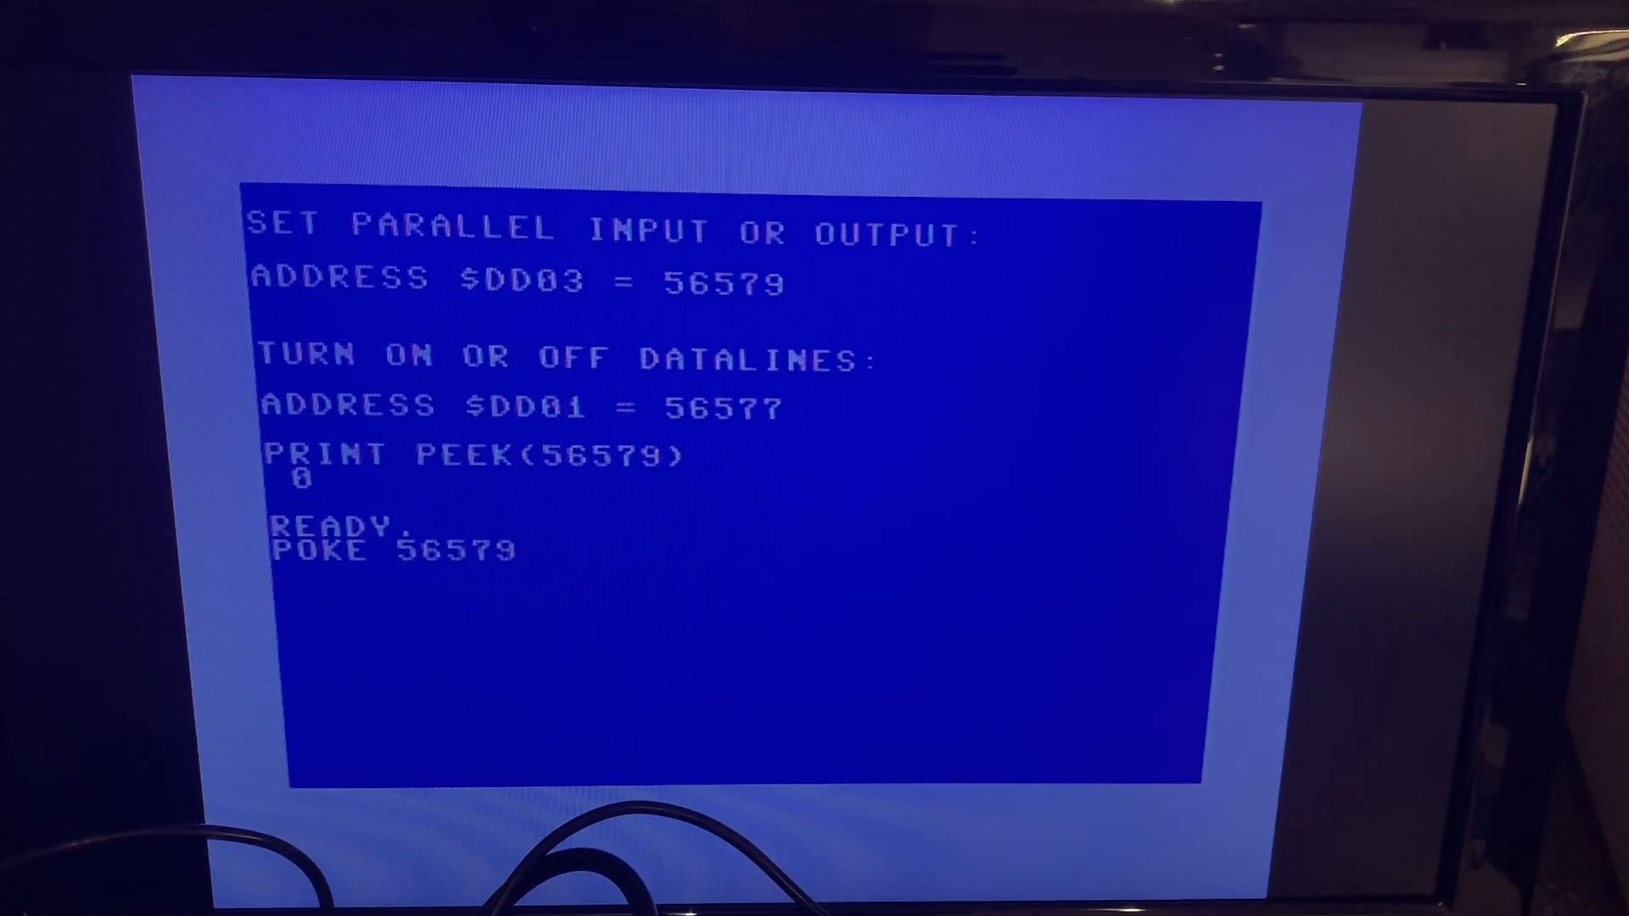
type(",255")
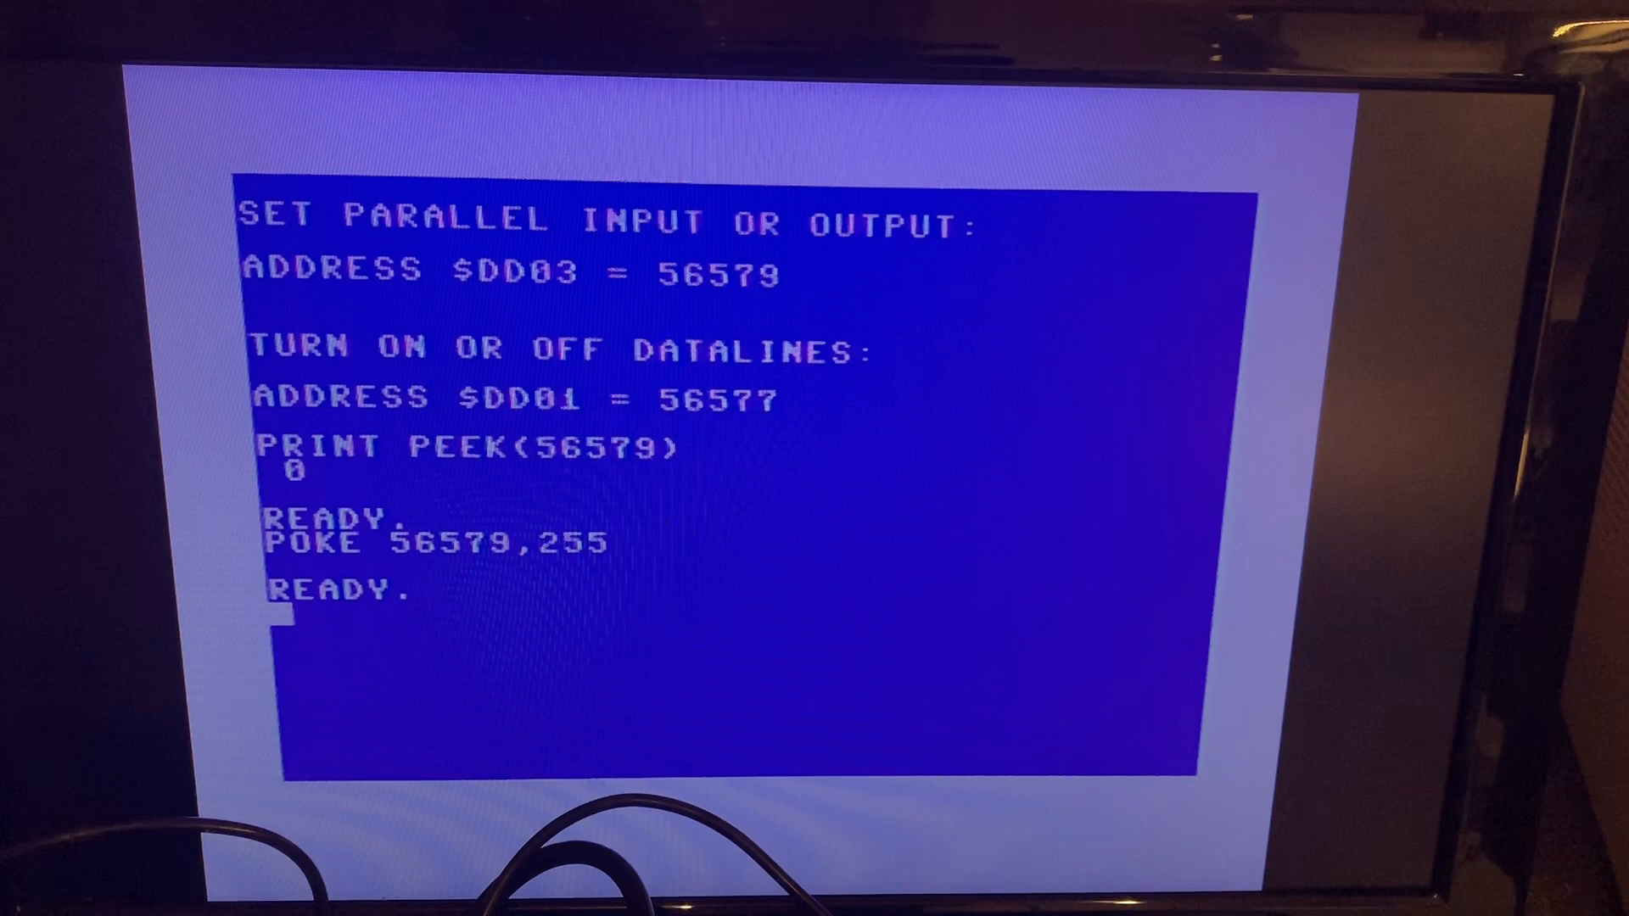
type("PRINT")
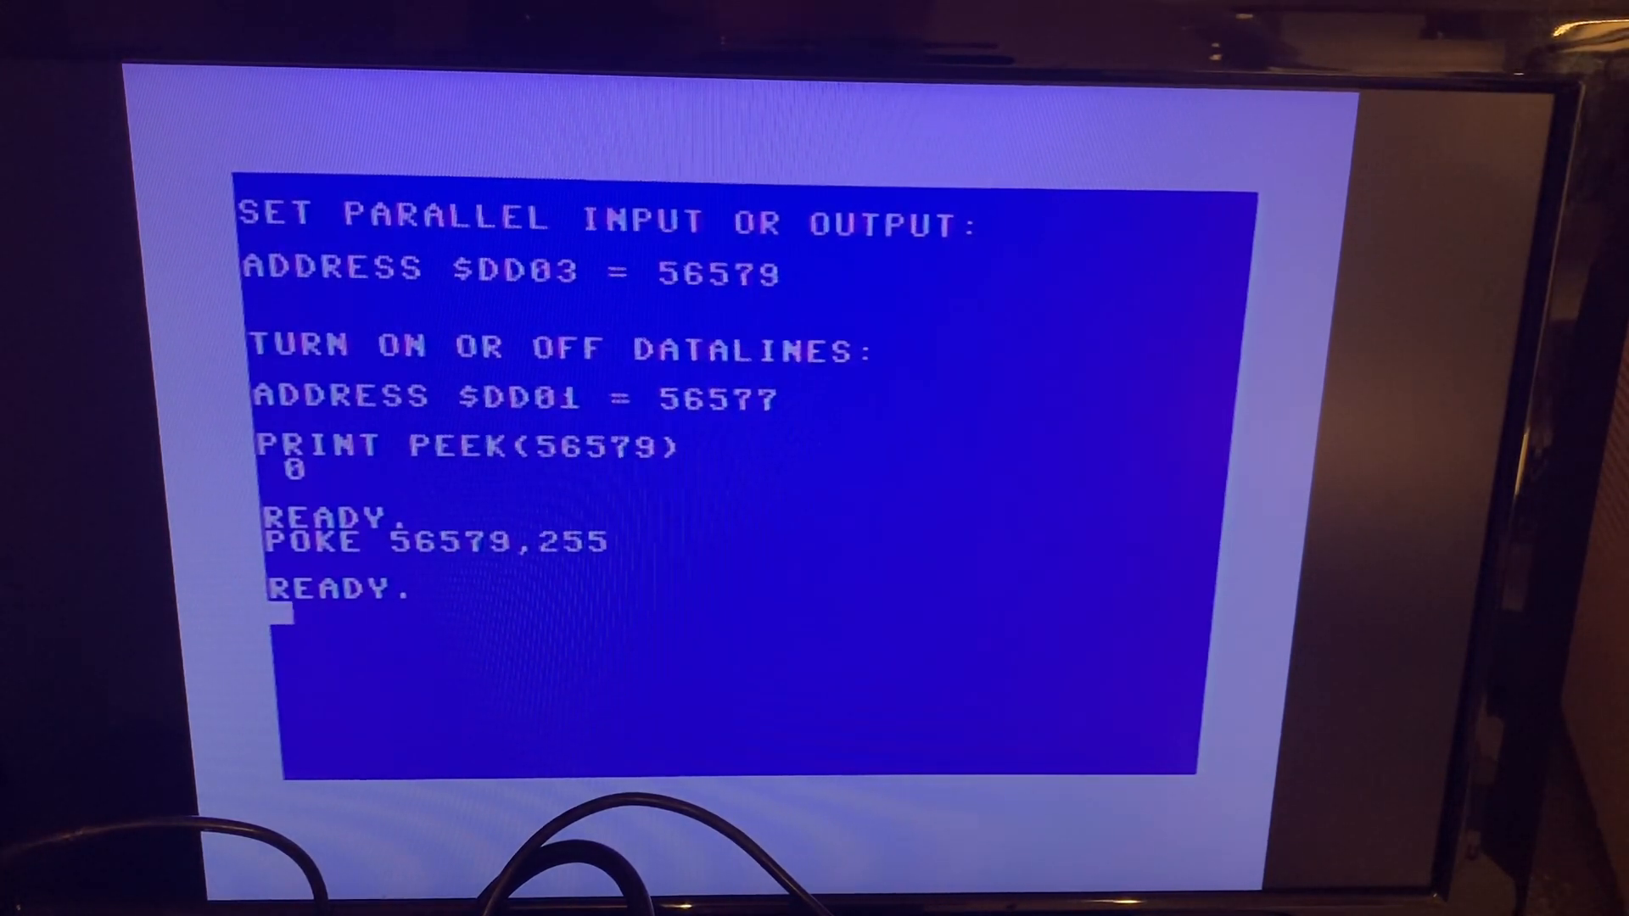
type("POKE 56577")
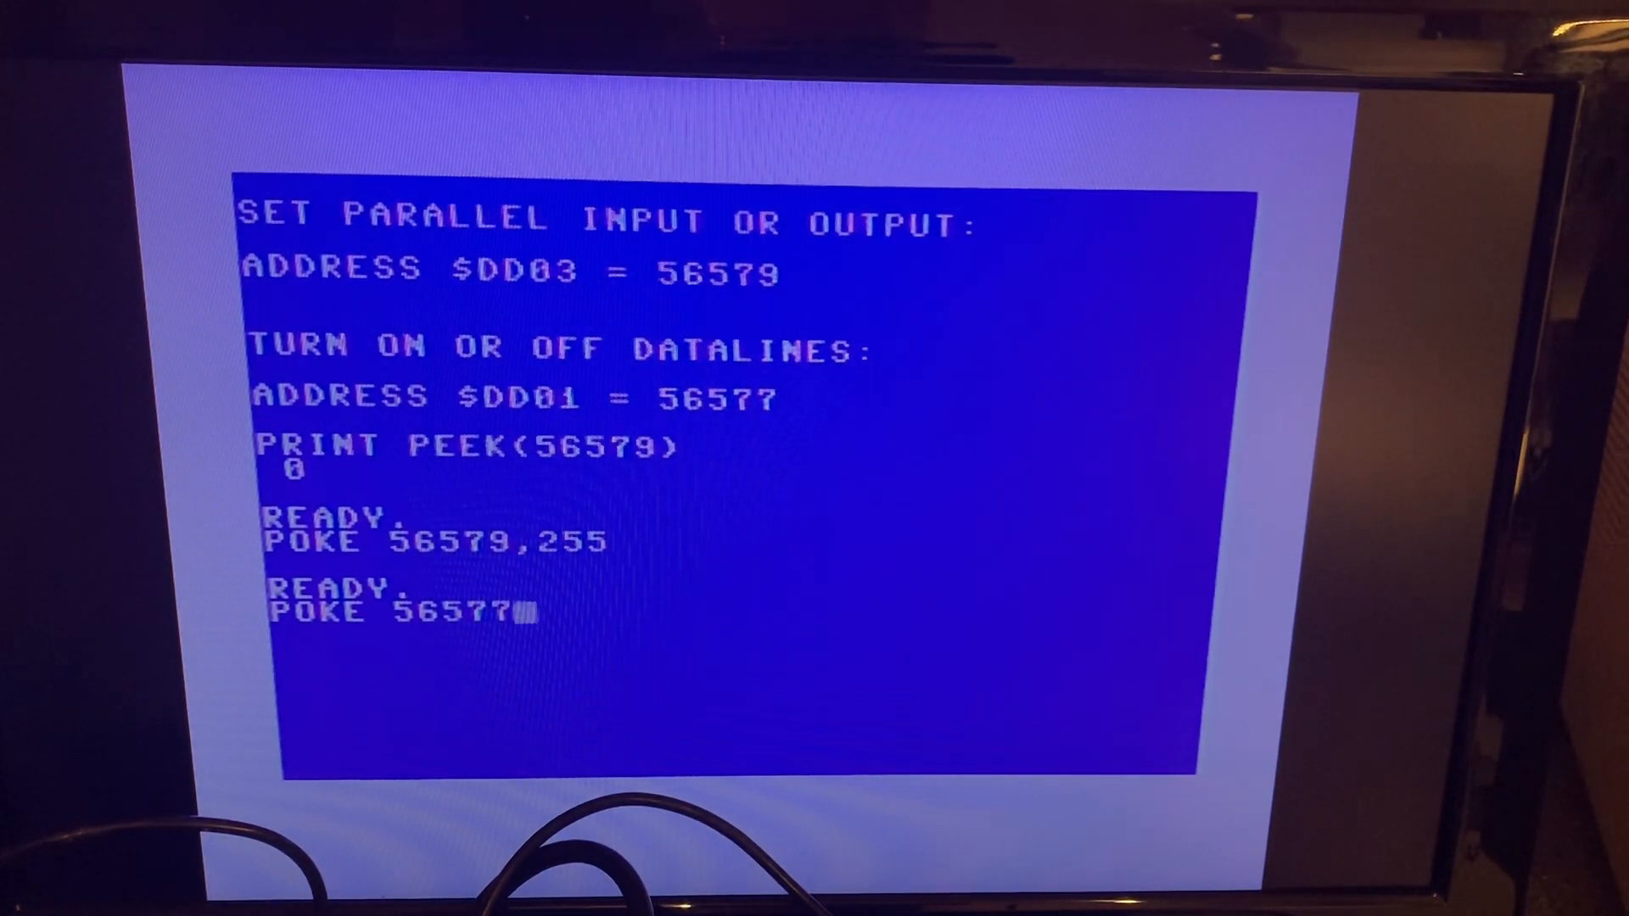
type(",")
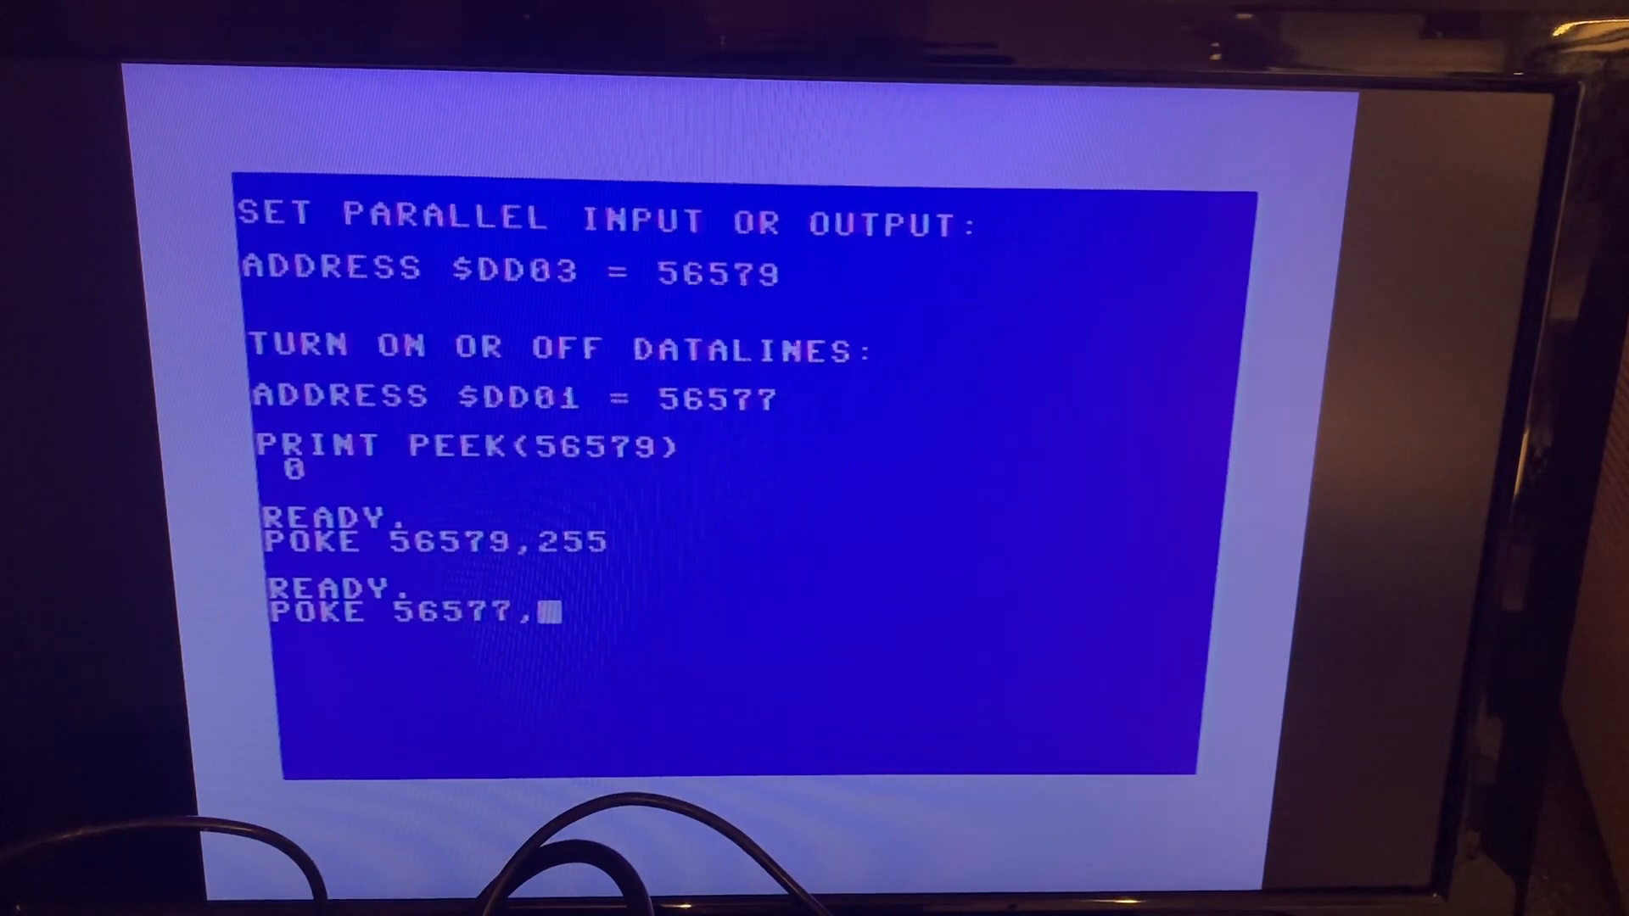
type("1")
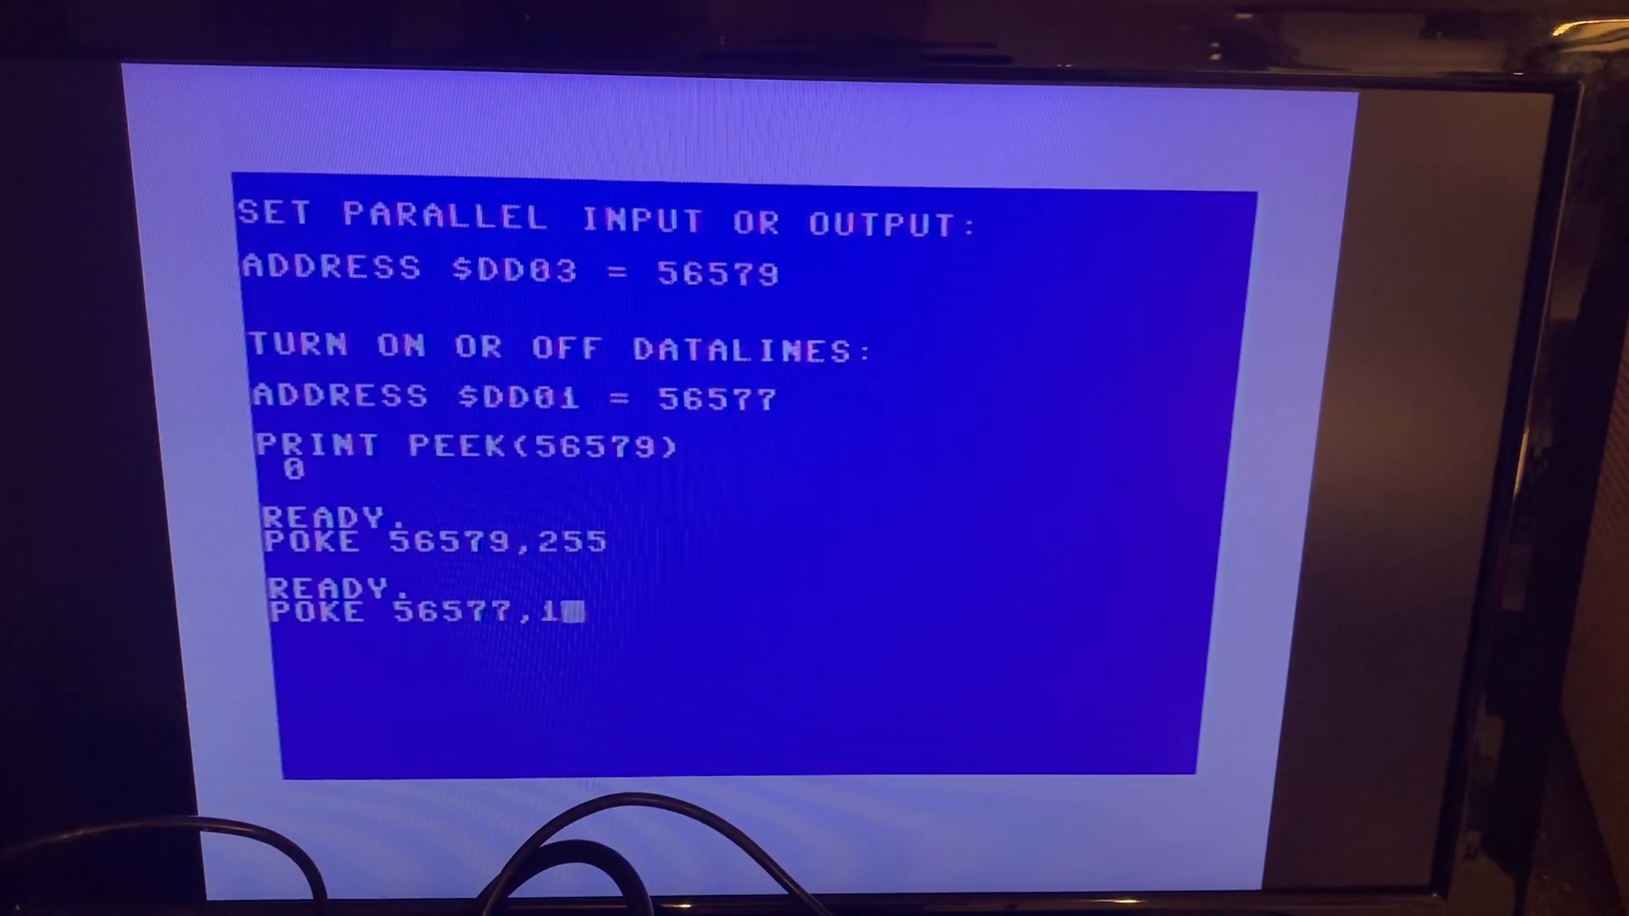